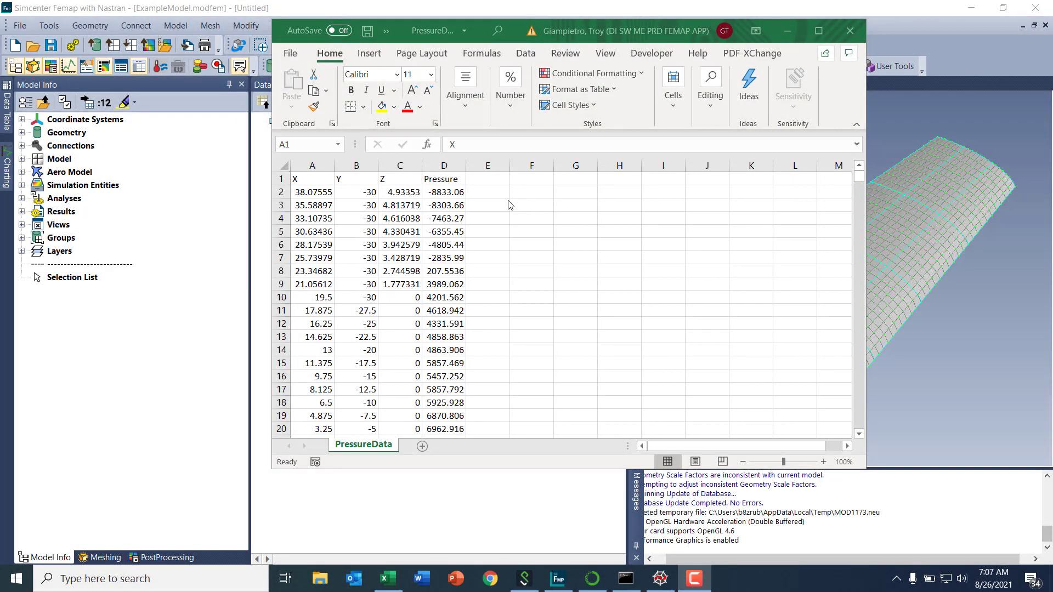
mouse_move(391, 232)
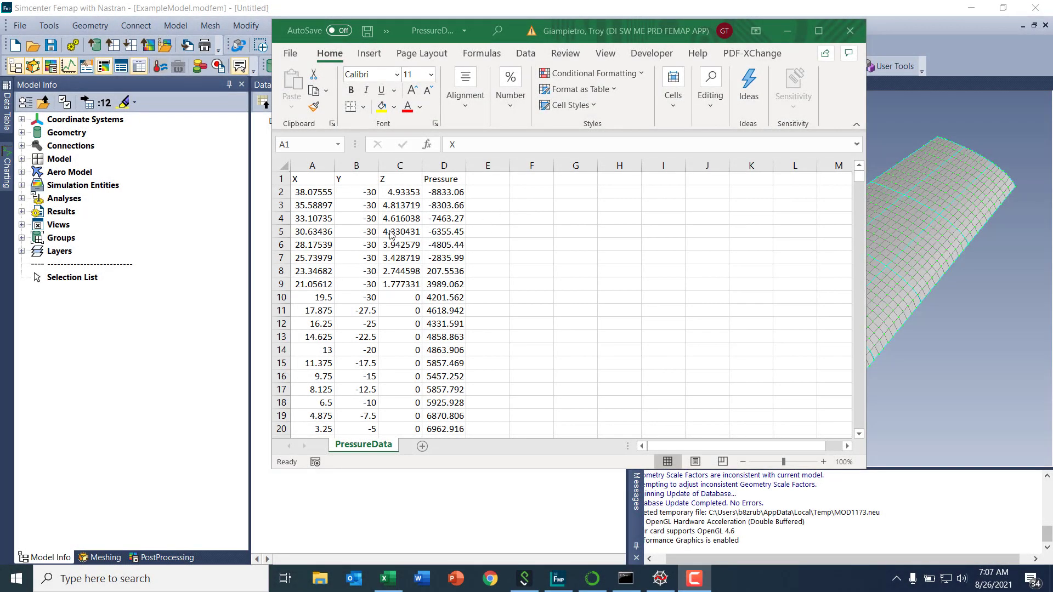
mouse_move(380, 218)
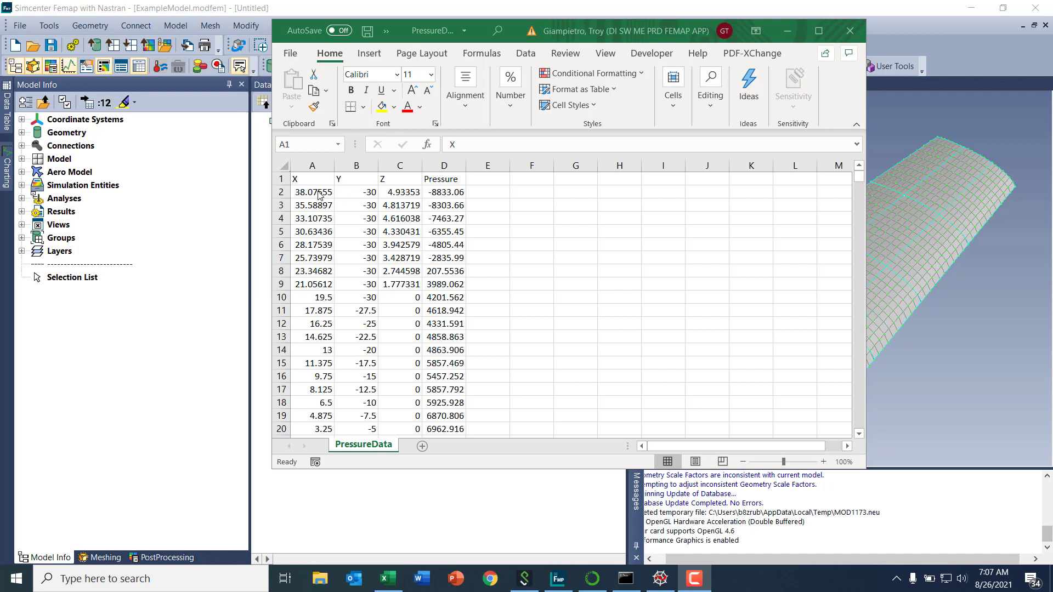
mouse_move(430, 203)
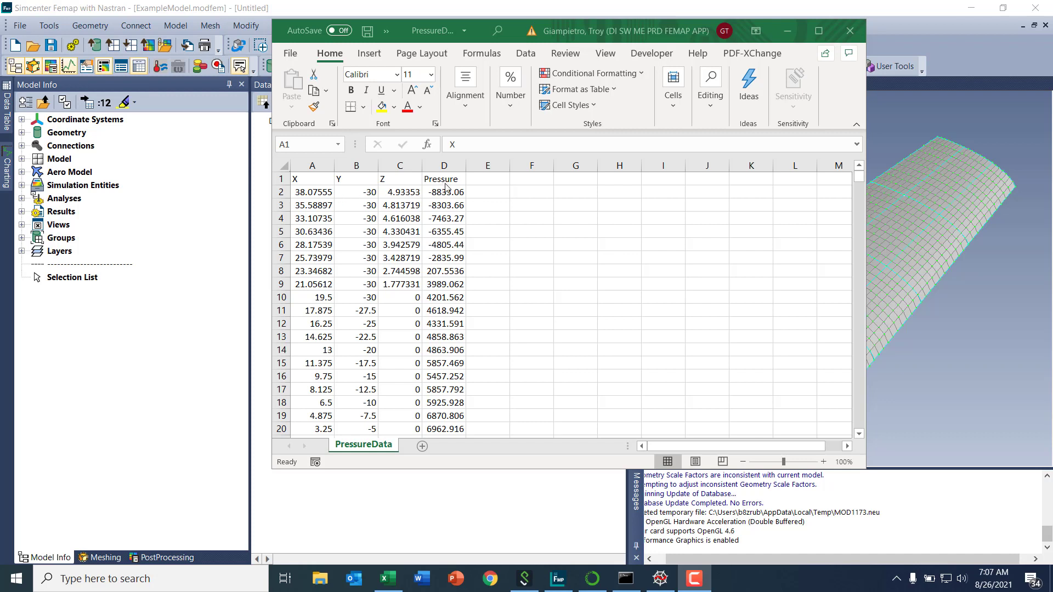
mouse_move(385, 211)
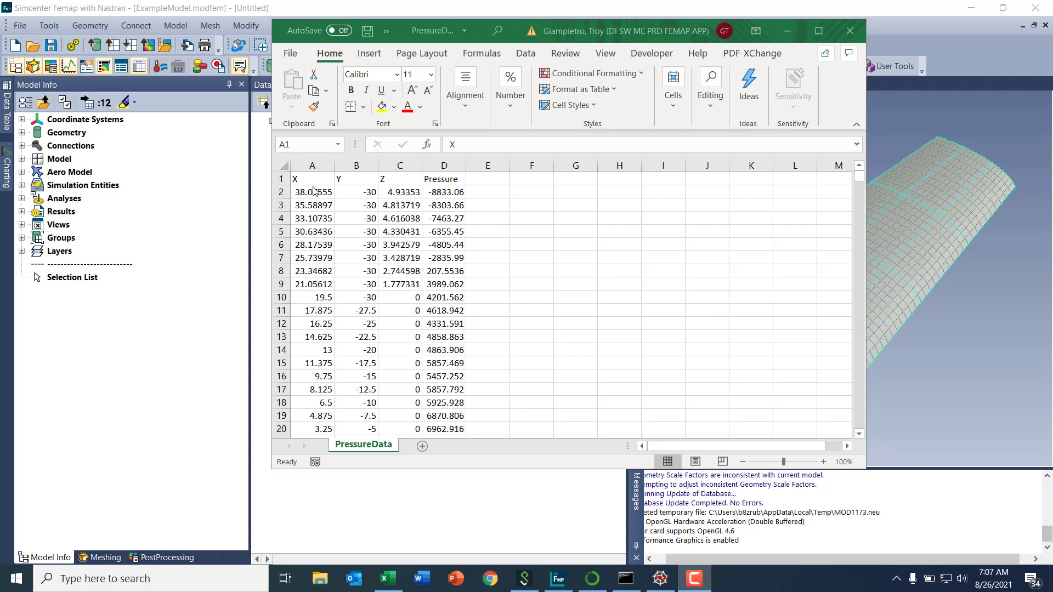
mouse_move(324, 213)
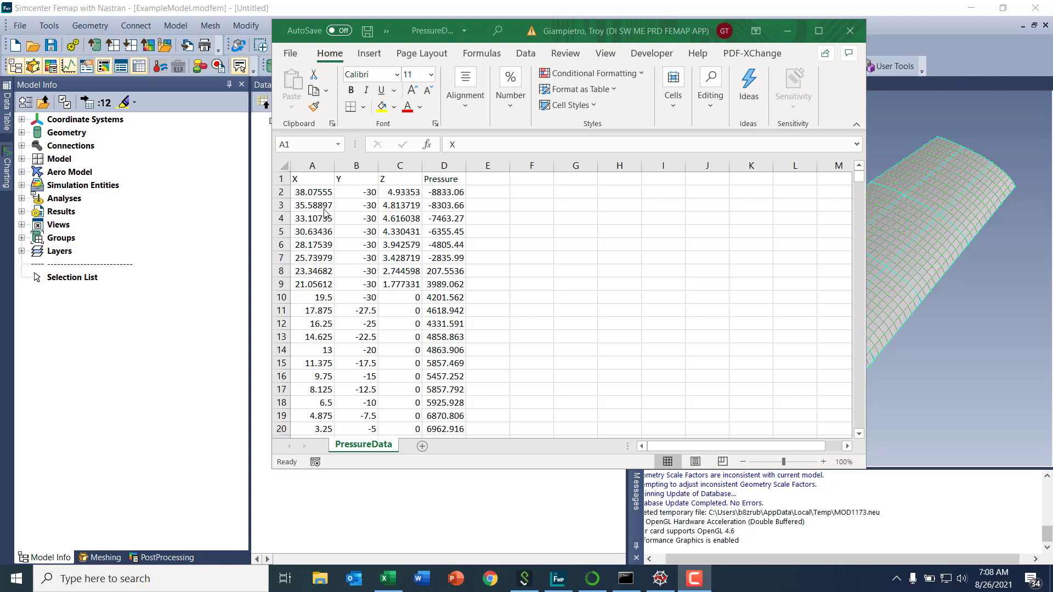
mouse_move(321, 249)
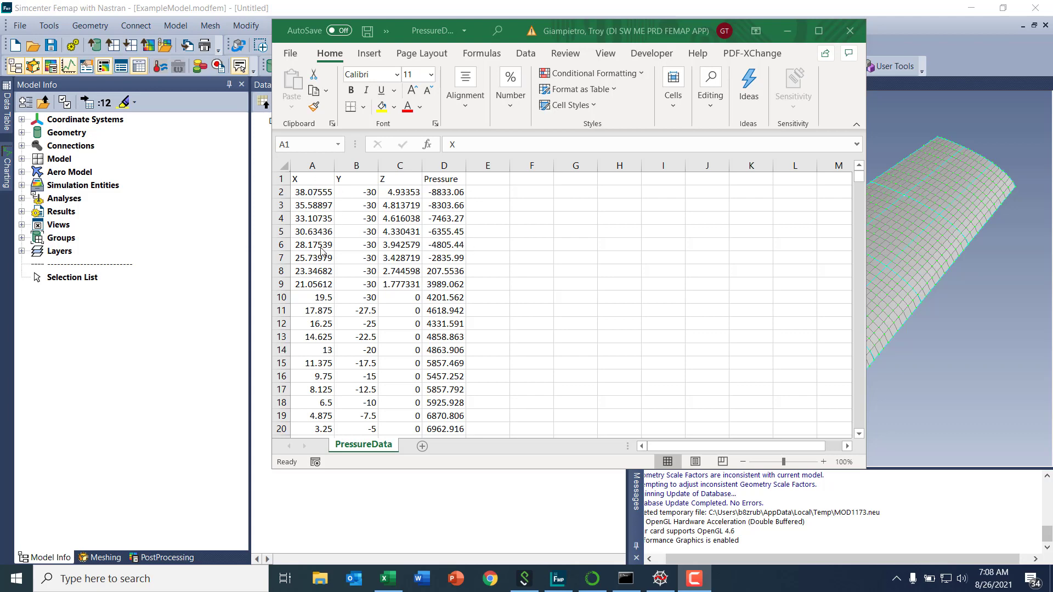
mouse_move(376, 271)
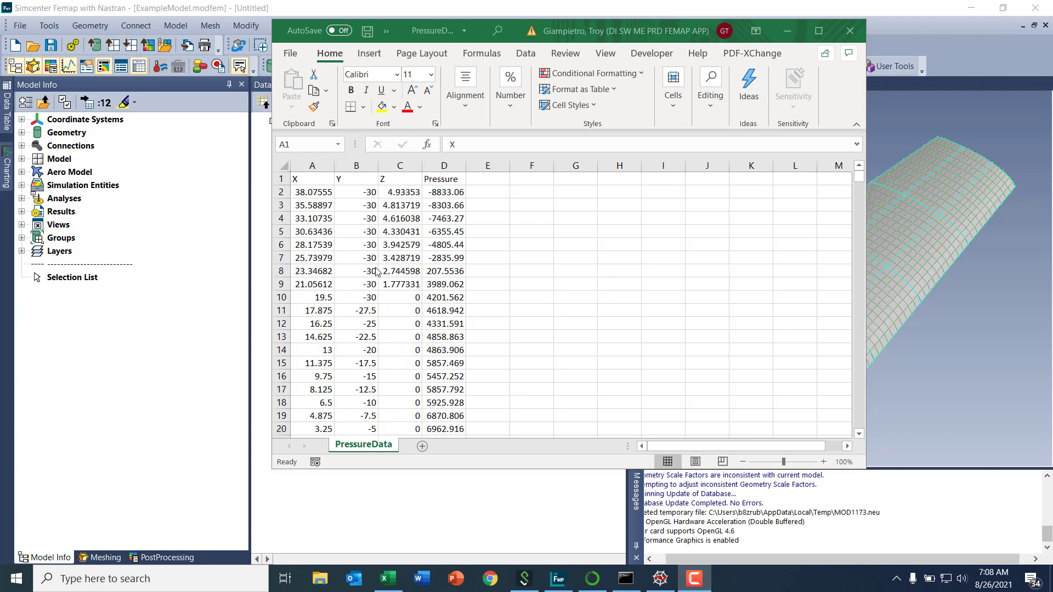
mouse_move(455, 248)
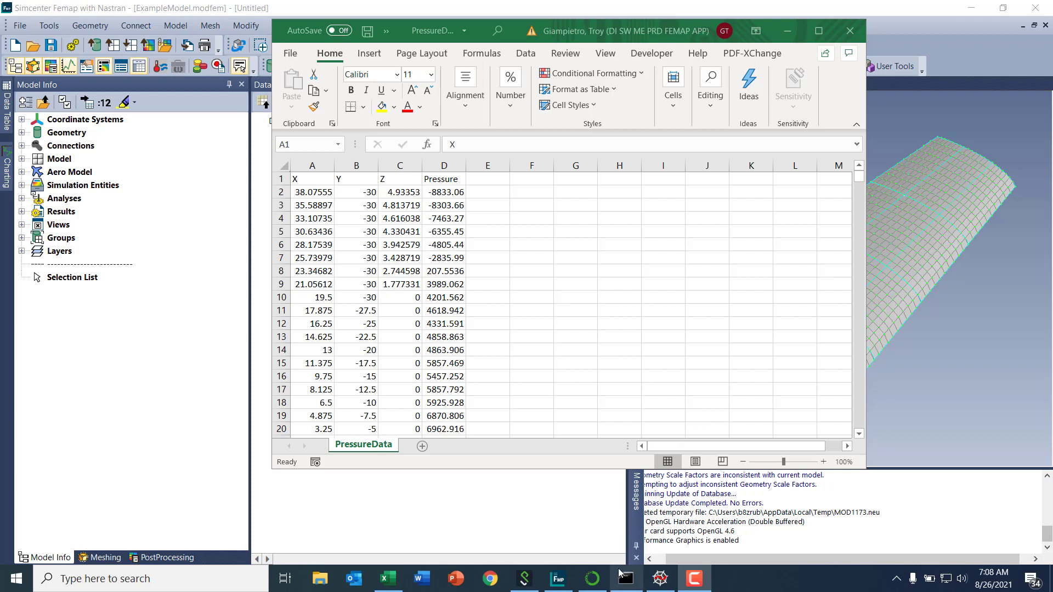
- Bring up test1.py in Spyder, scroll to its ending, and highlight every use of pressure_vals
click(661, 578)
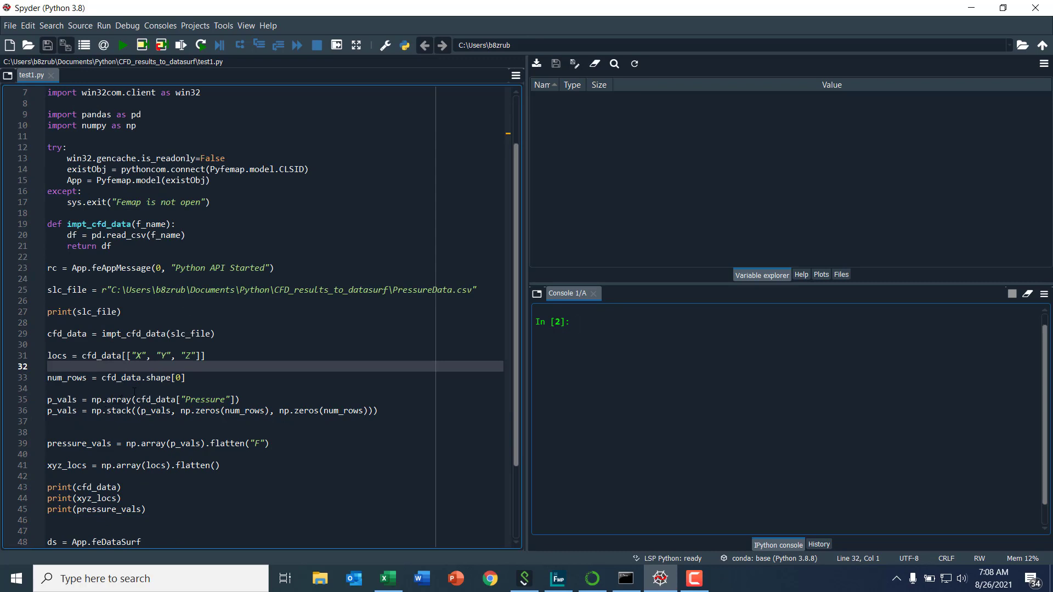
scroll(down, 3)
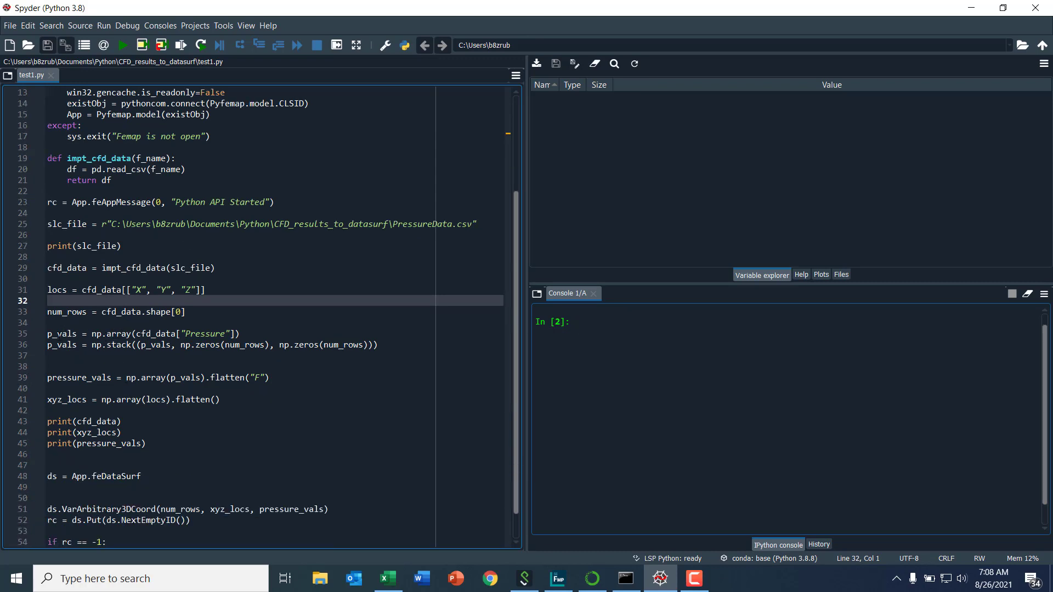
scroll(down, 3)
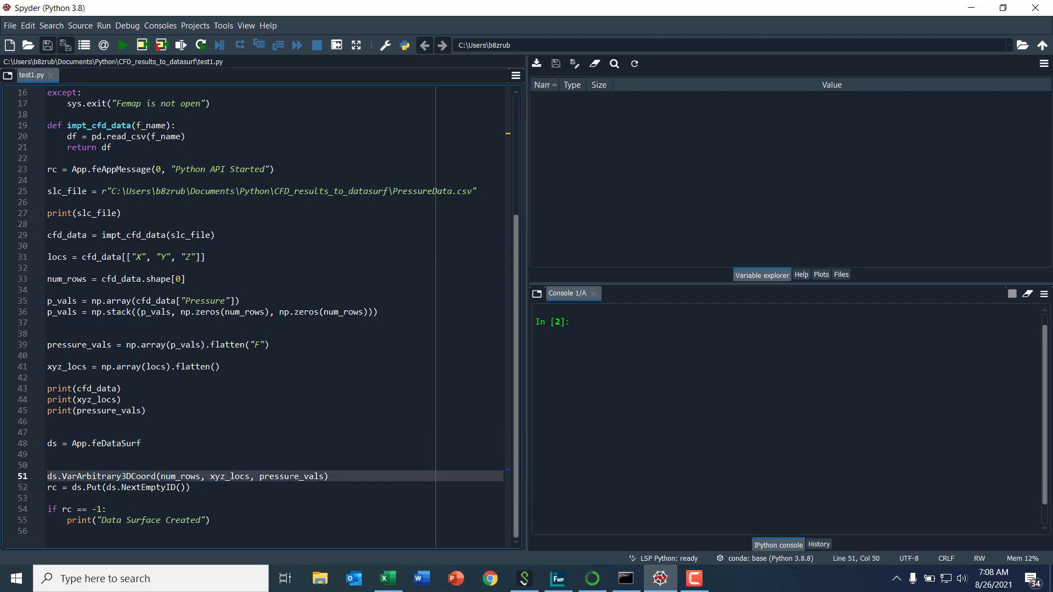
double_click(291, 476)
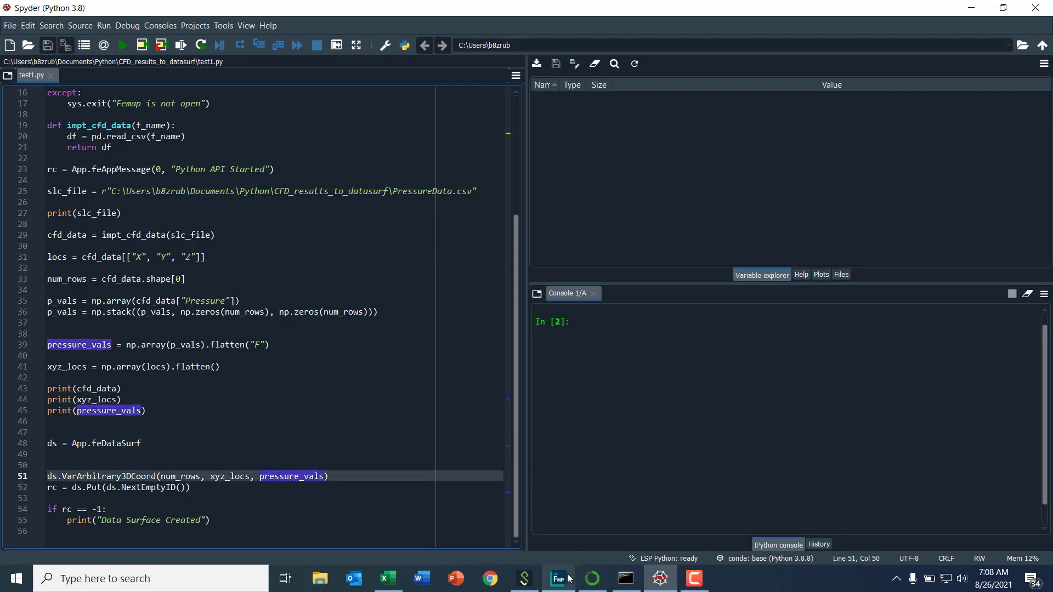
click(558, 579)
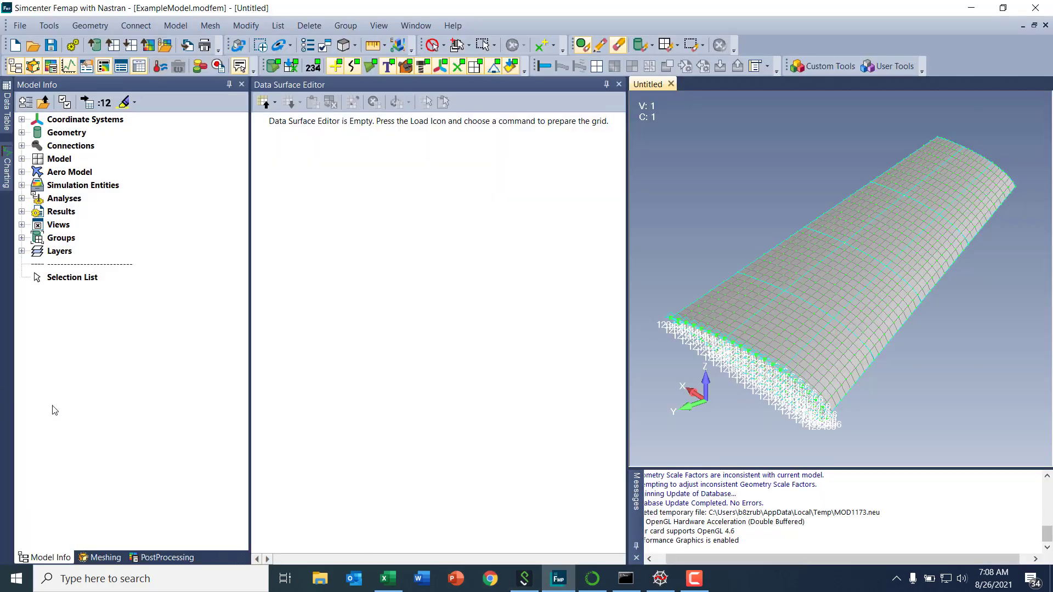
mouse_move(832, 282)
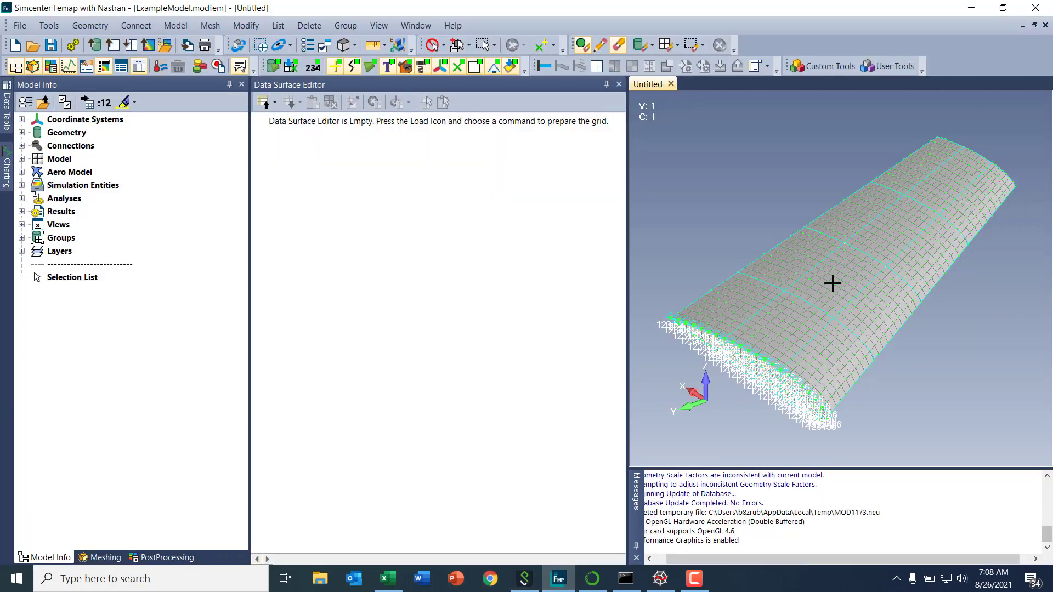
mouse_move(829, 237)
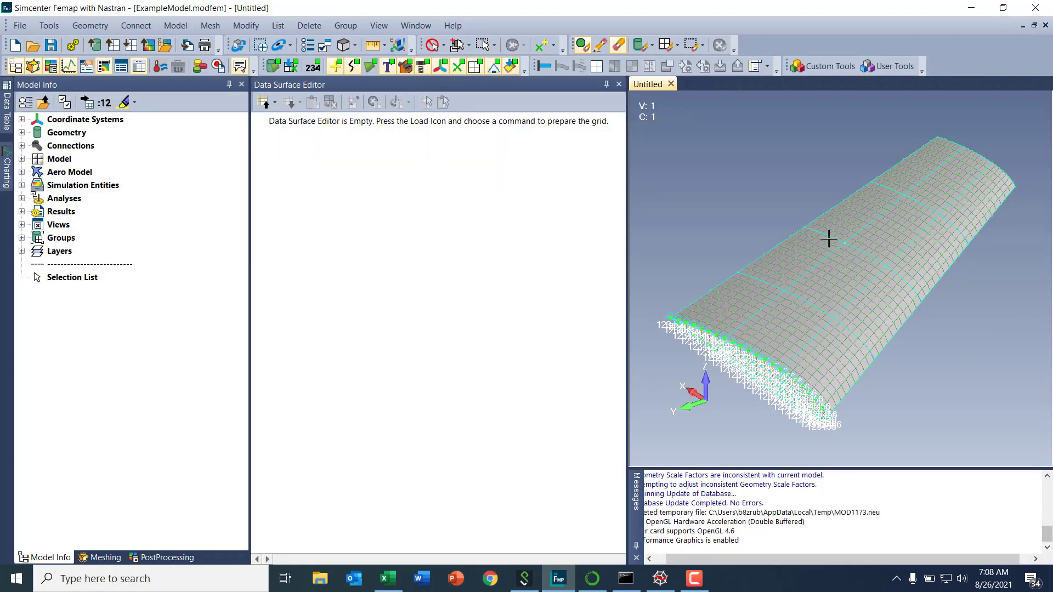
mouse_move(693, 261)
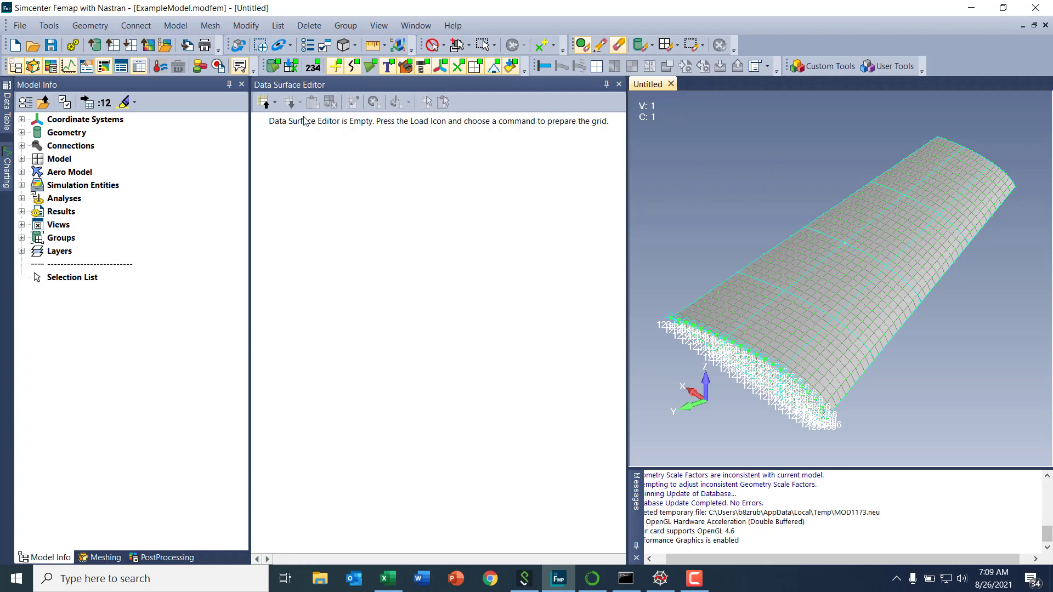
click(274, 103)
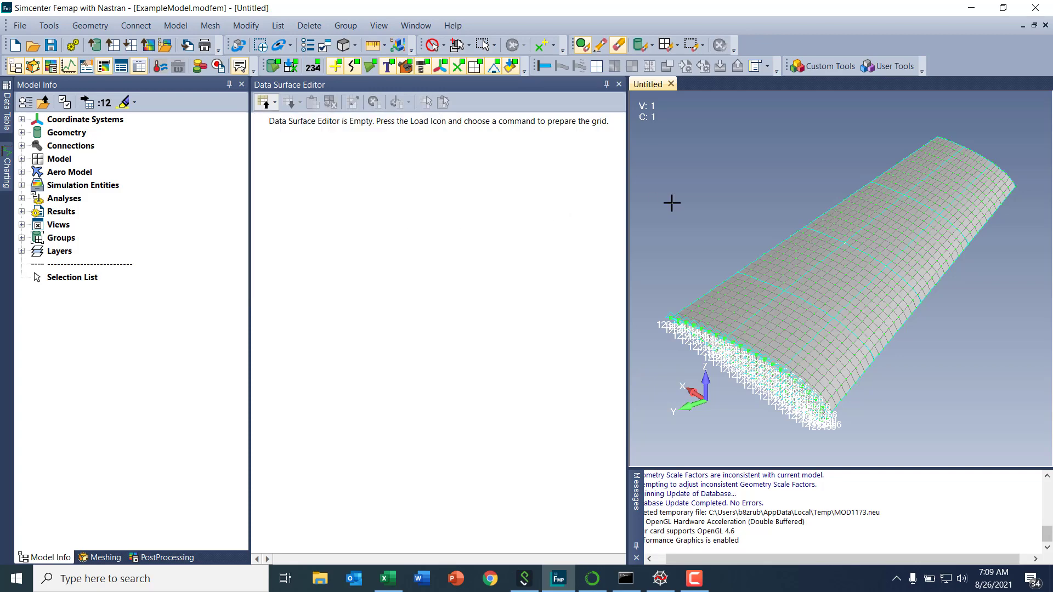
click(659, 579)
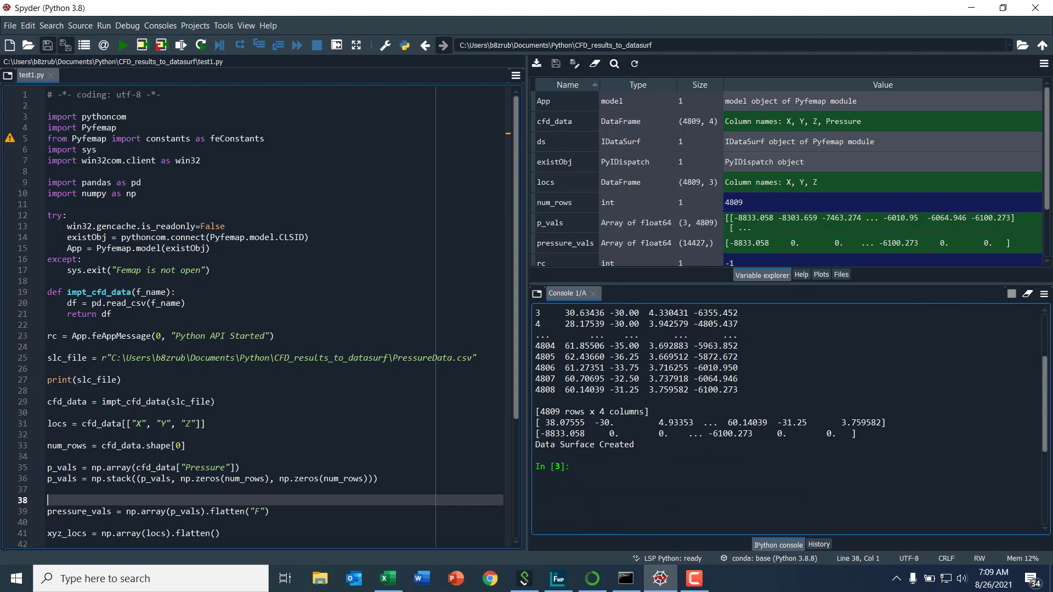
- Highlight the 'Data Surface Created' confirmation in the Spyder console
double_click(584, 445)
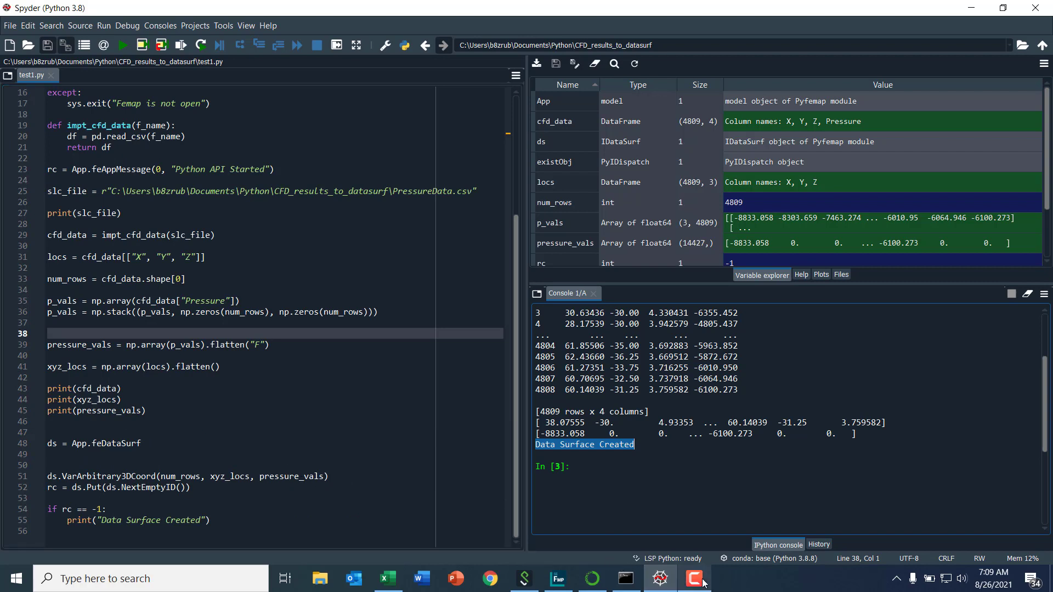
mouse_move(559, 578)
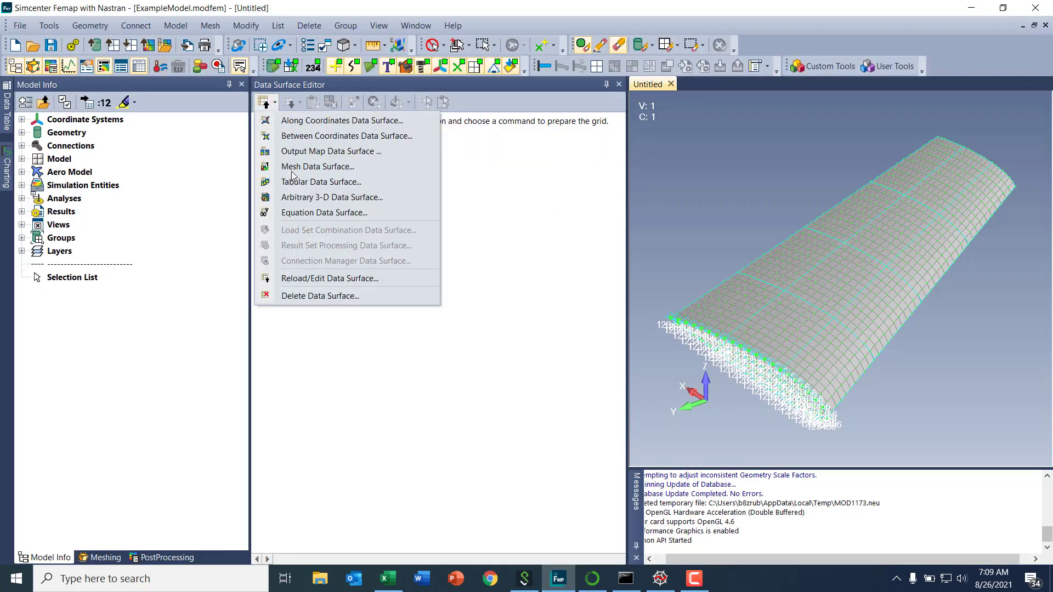
- Reload data surface 1 (Arbitrary 3-D Location) into the Data Surface Editor, then close it
click(329, 278)
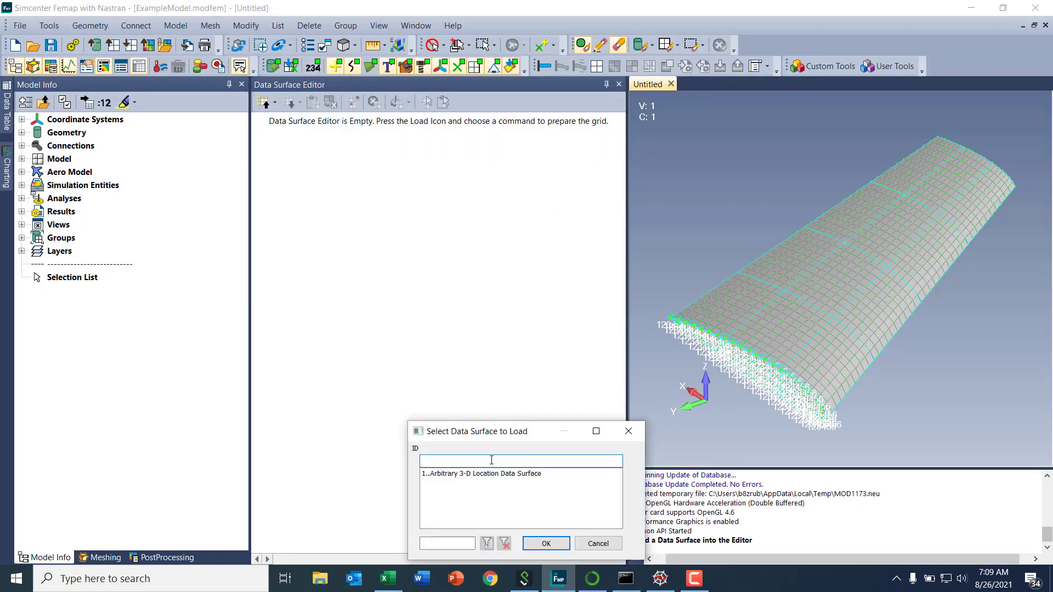
click(598, 543)
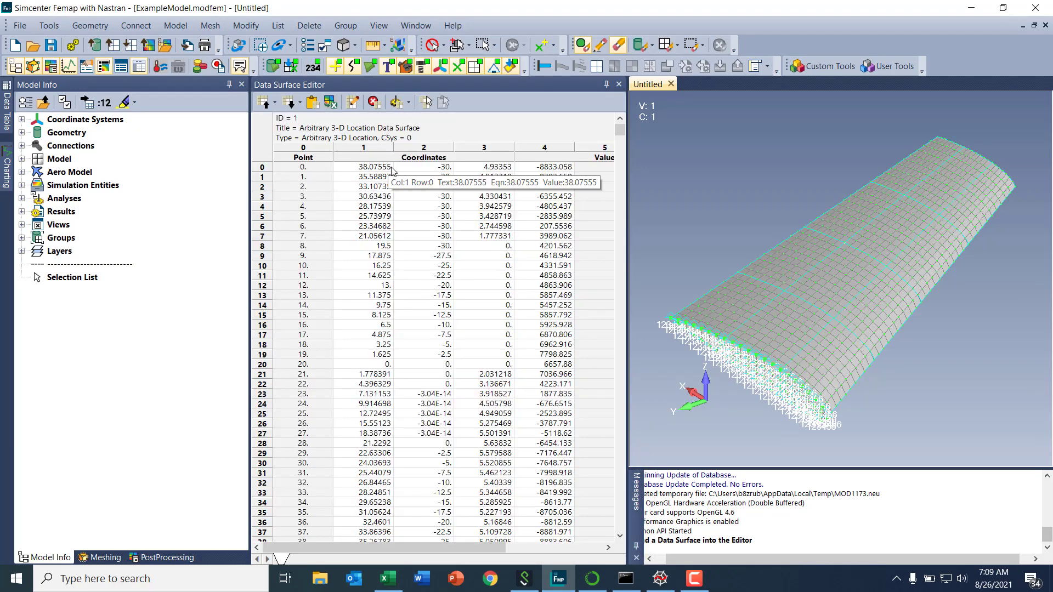
mouse_move(582, 179)
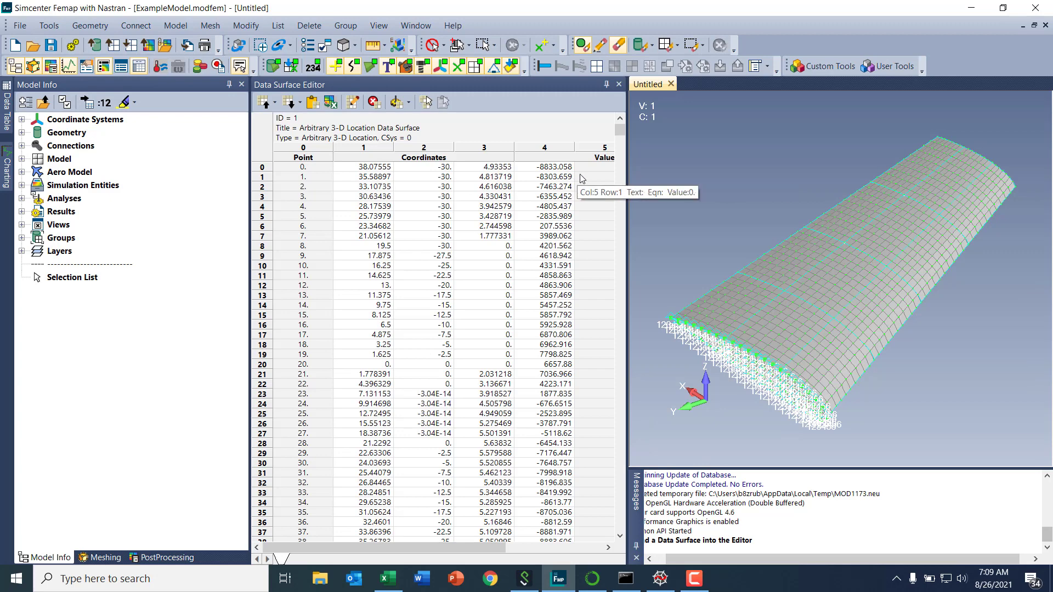
mouse_move(558, 167)
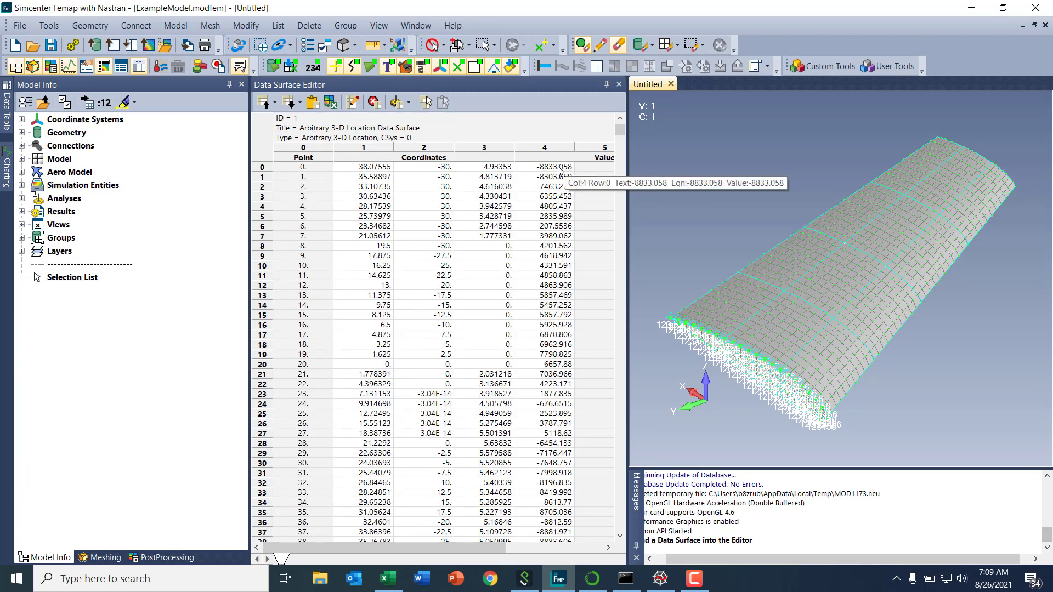
mouse_move(556, 329)
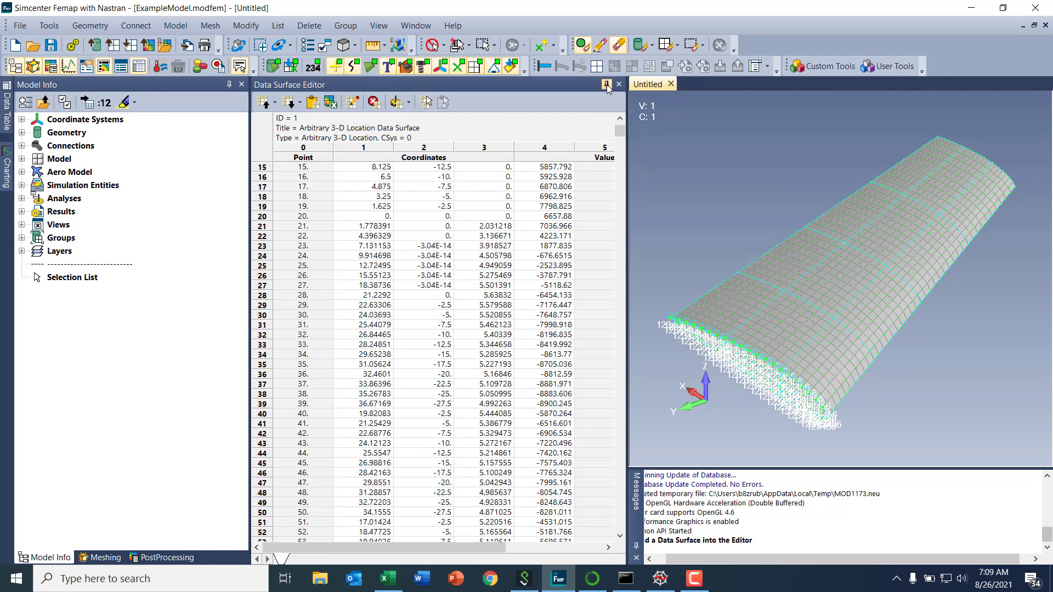
click(618, 83)
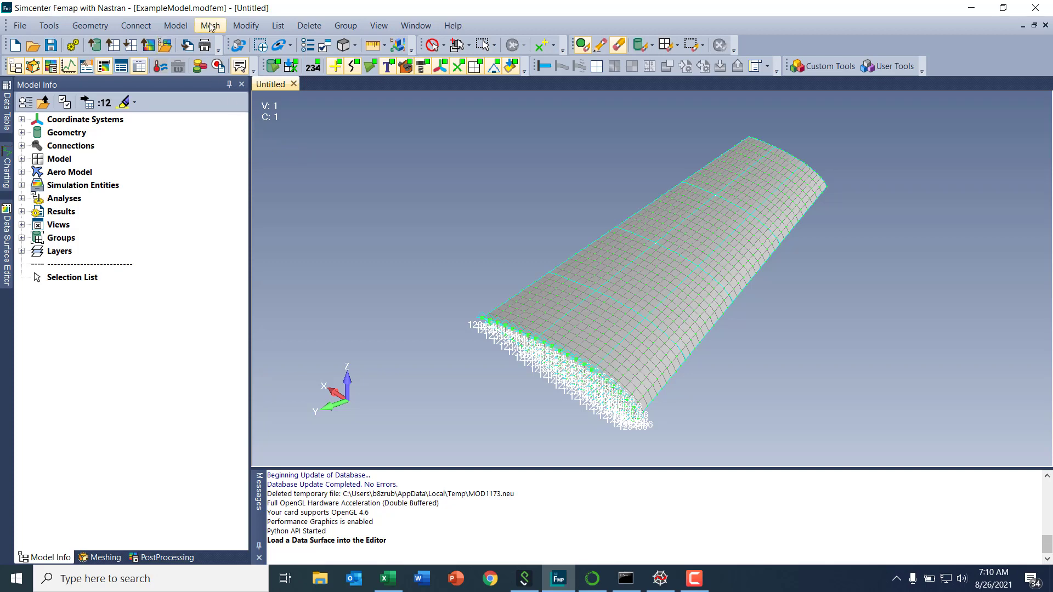
- Start a load on surfaces in a new untitled load set and select the wing's 12 top surfaces
click(175, 25)
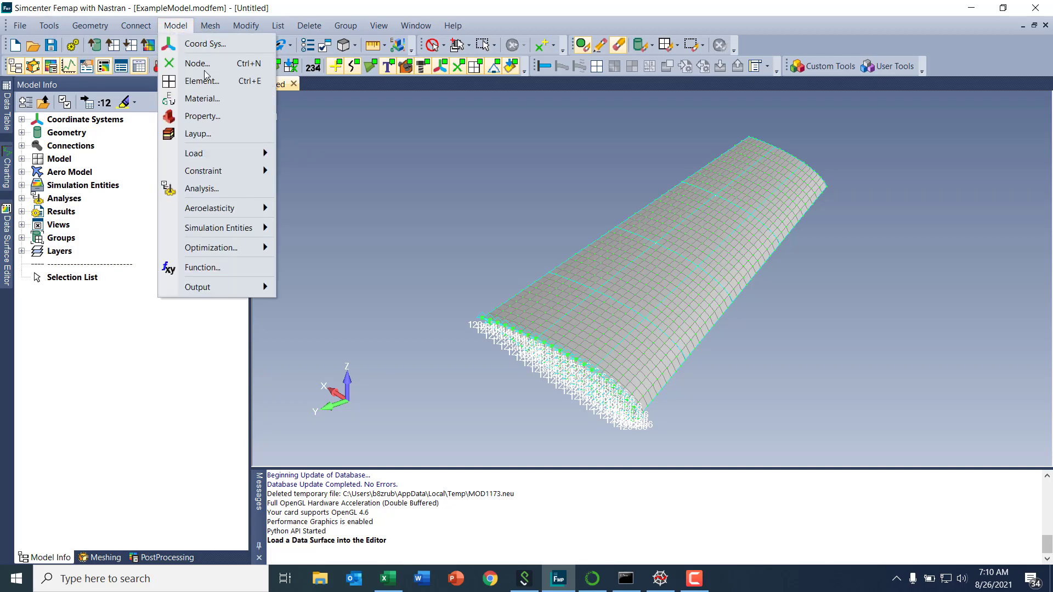
mouse_move(194, 153)
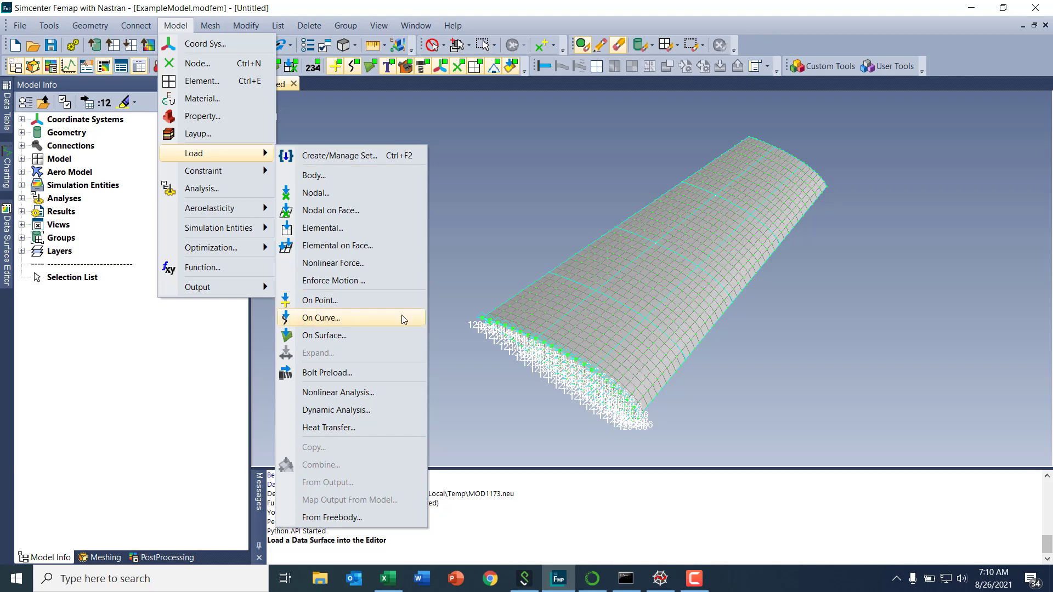
click(324, 336)
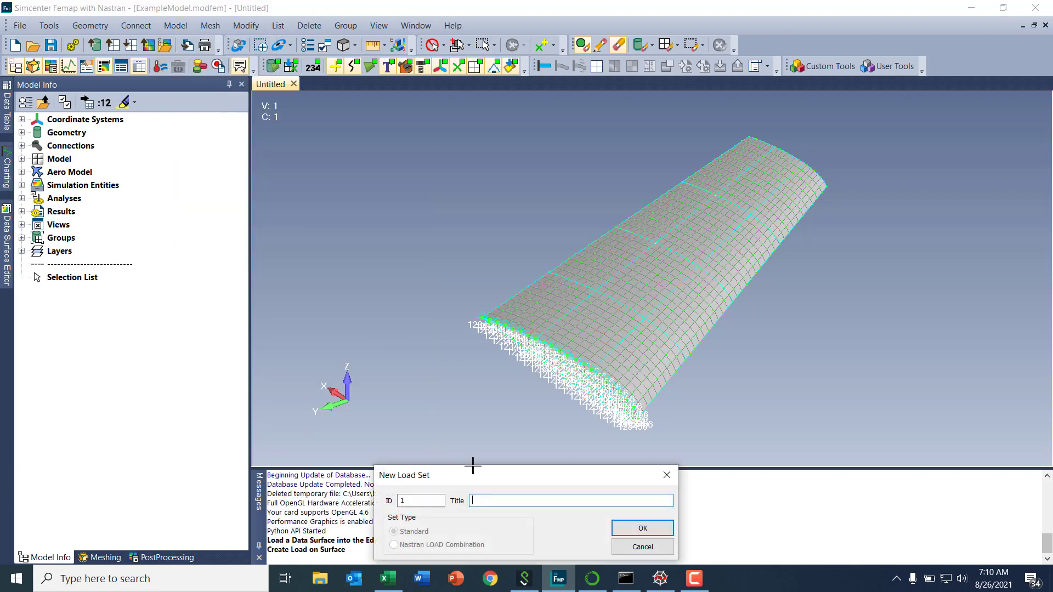
click(642, 528)
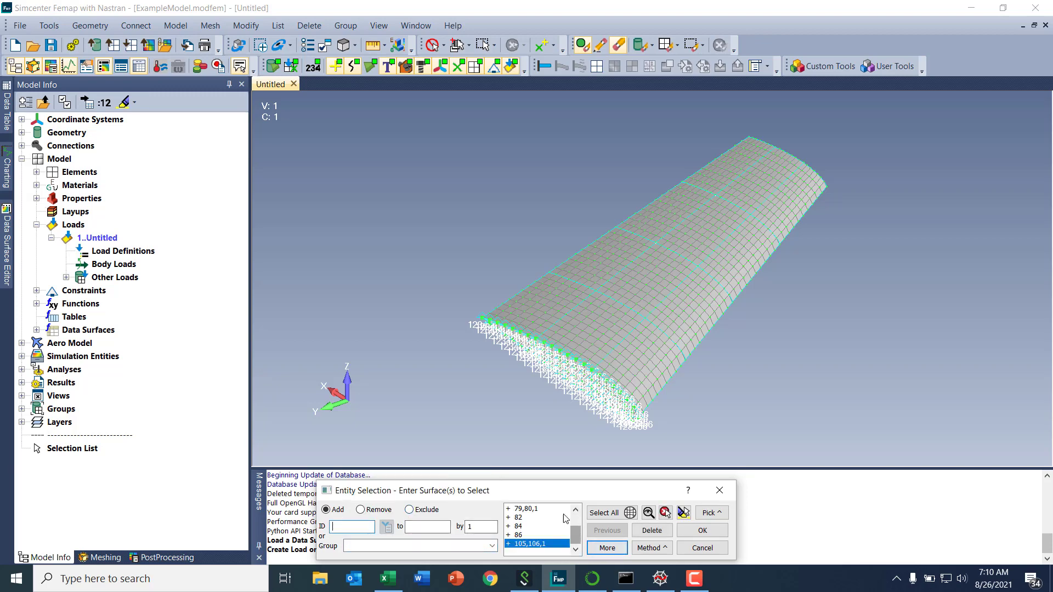
click(605, 513)
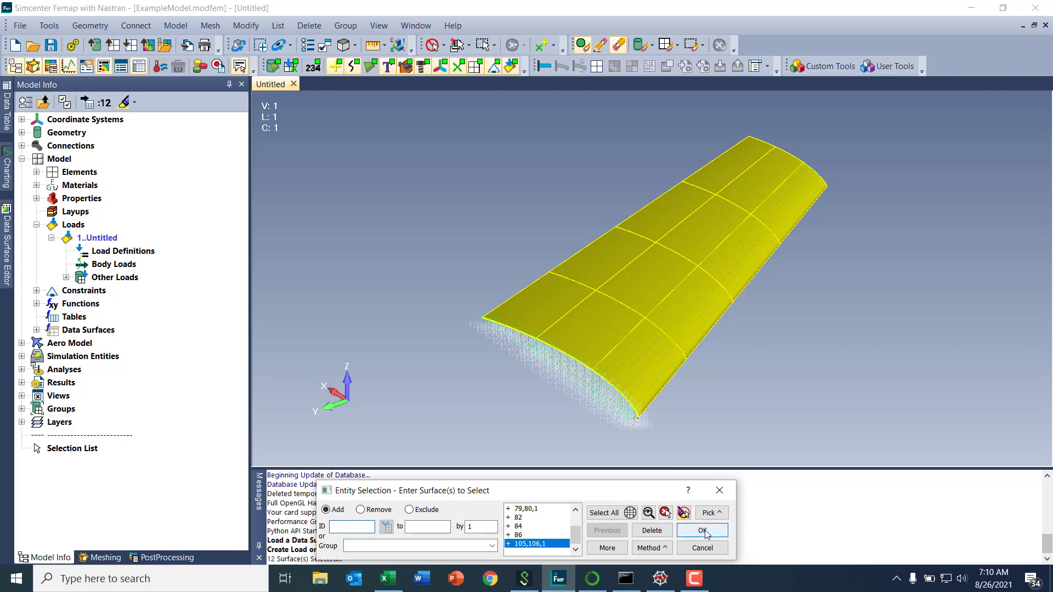
- Create pressure loads on the 12 surfaces with values from data surface 1
click(702, 530)
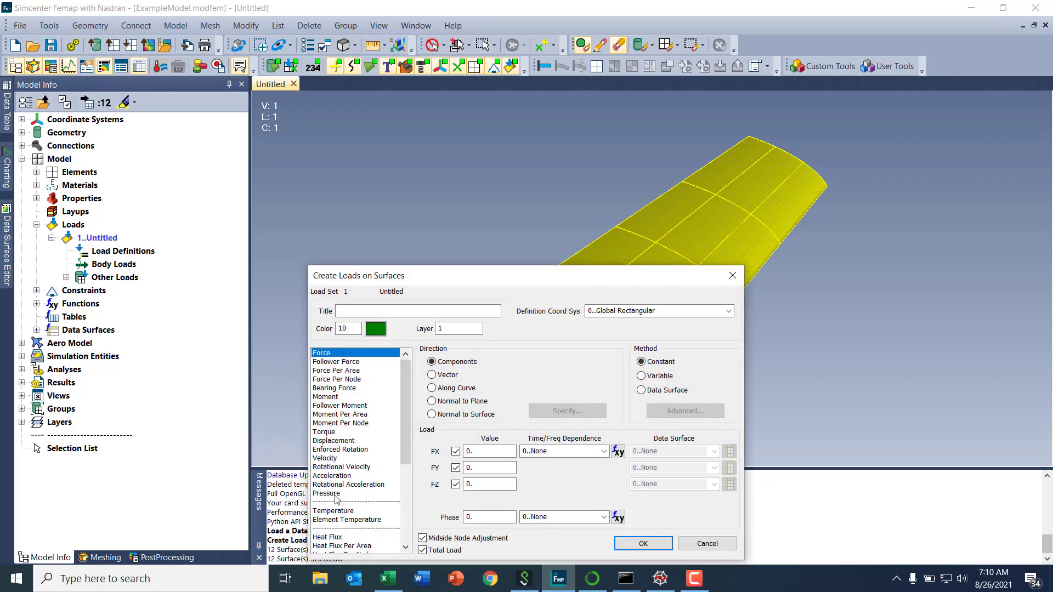
click(326, 494)
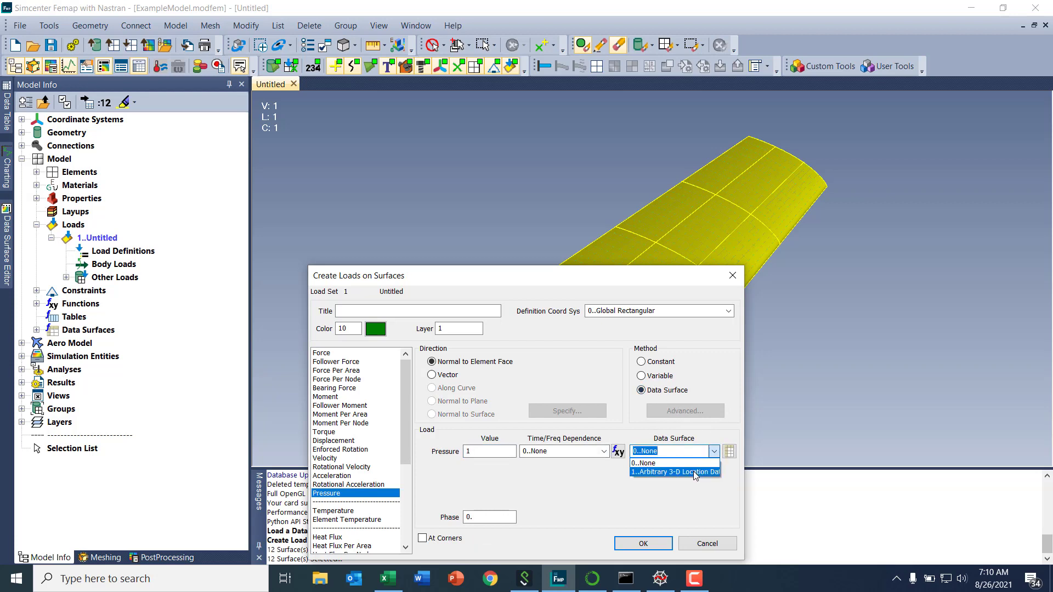
click(674, 472)
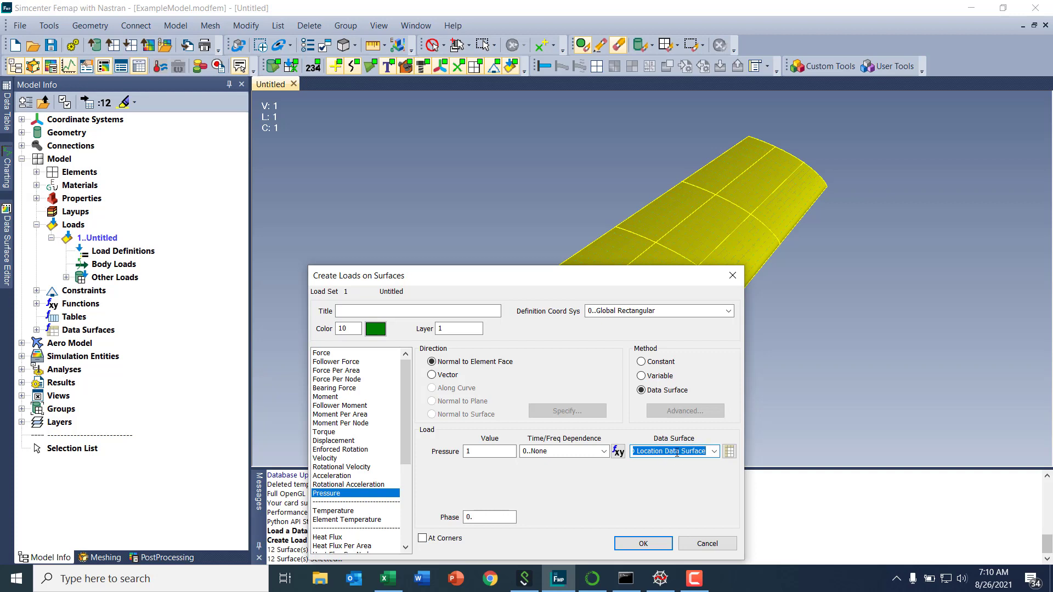
mouse_move(686, 448)
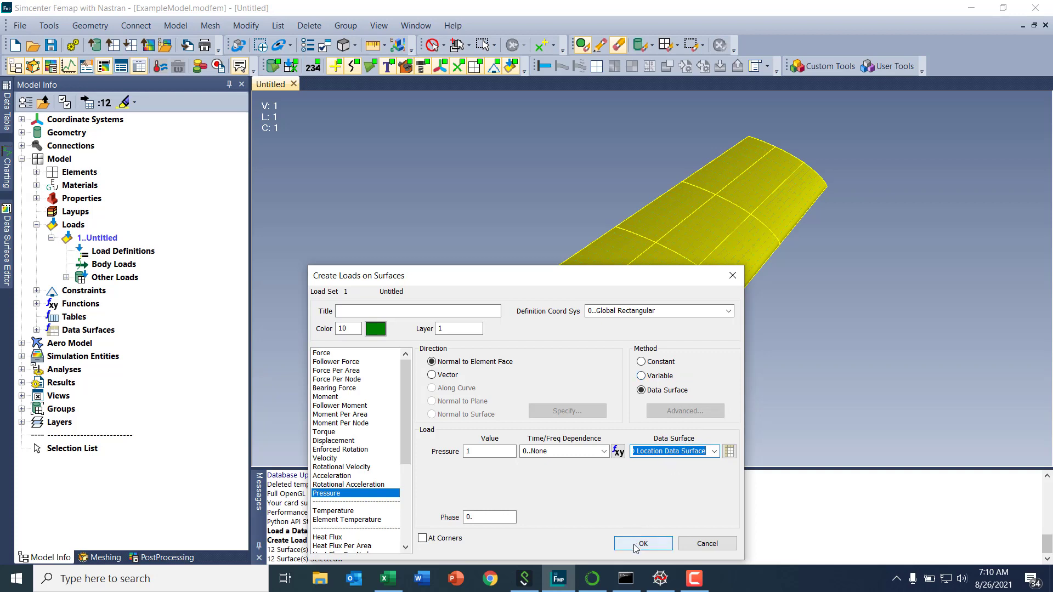
click(643, 544)
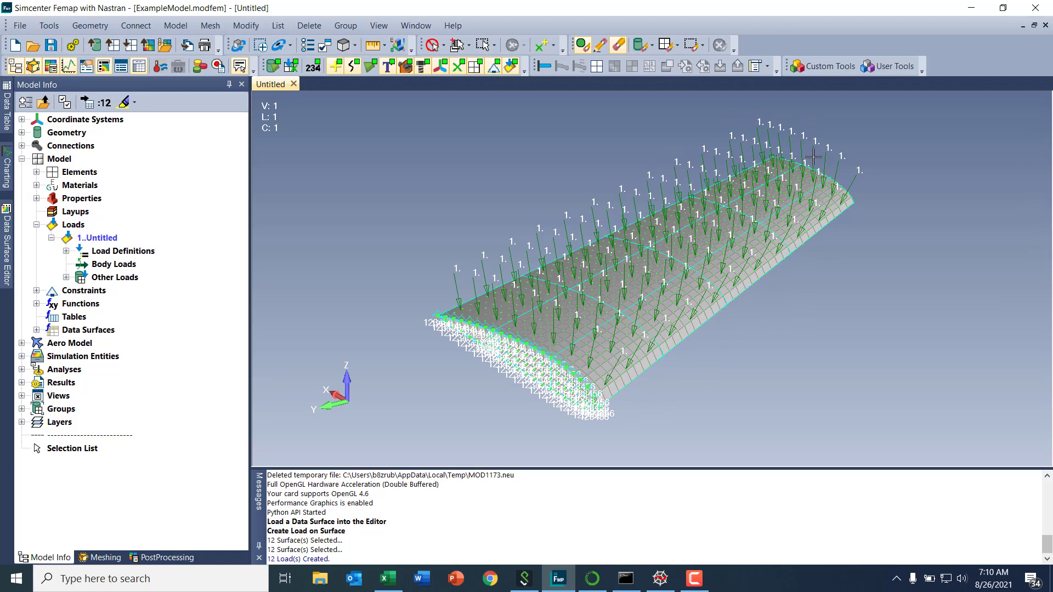
mouse_move(496, 252)
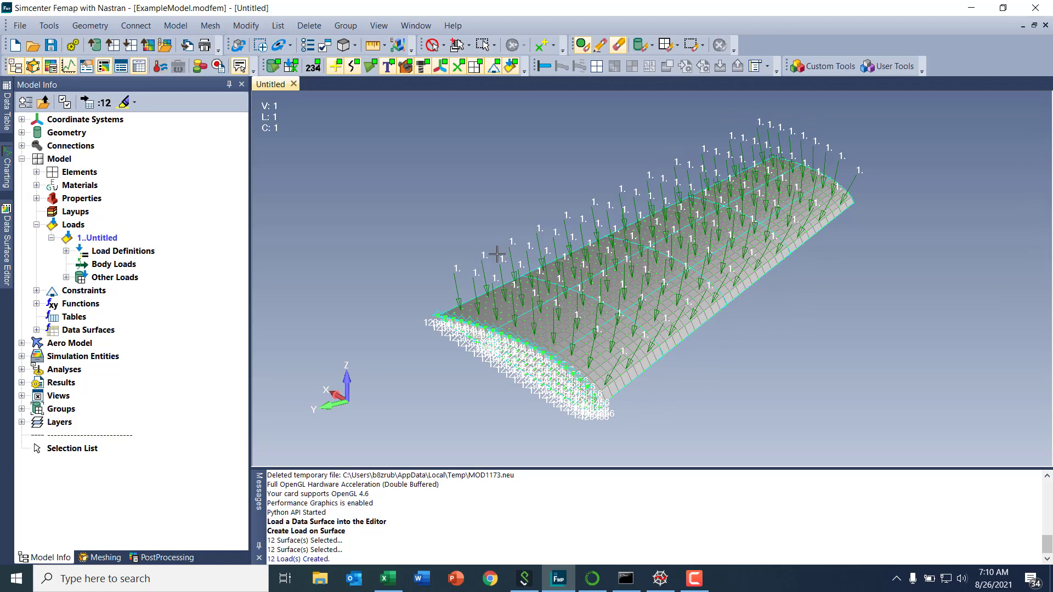
mouse_move(369, 187)
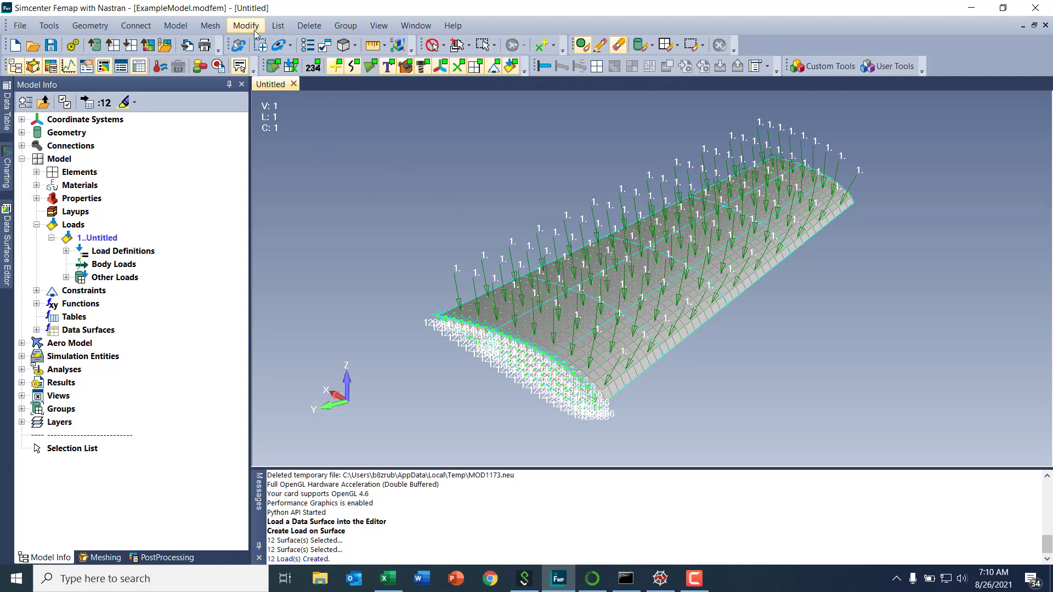
- Convert the elemental pressure loads into new output set 1
click(175, 26)
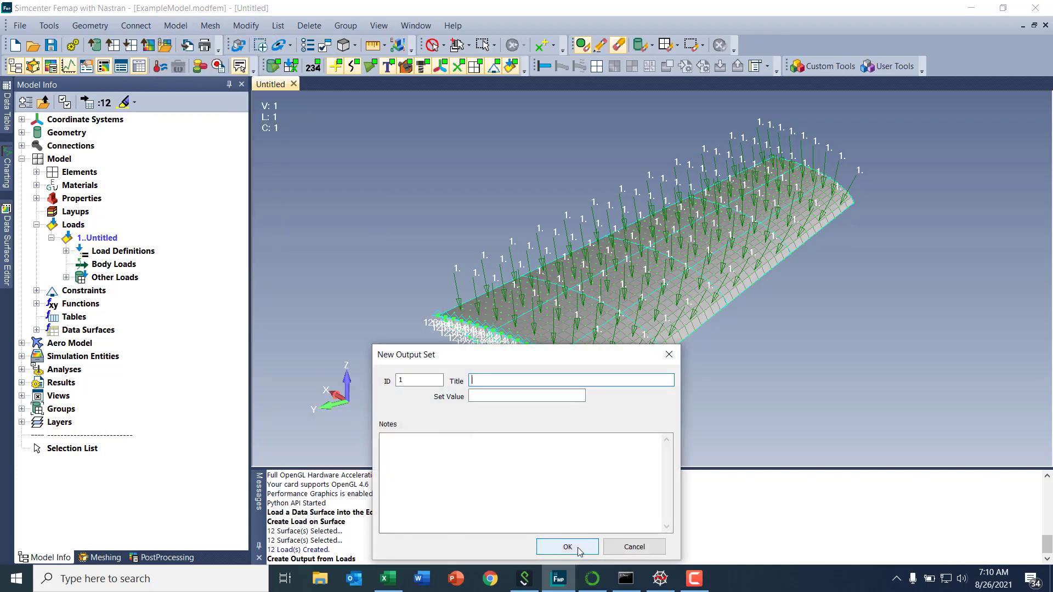
click(568, 547)
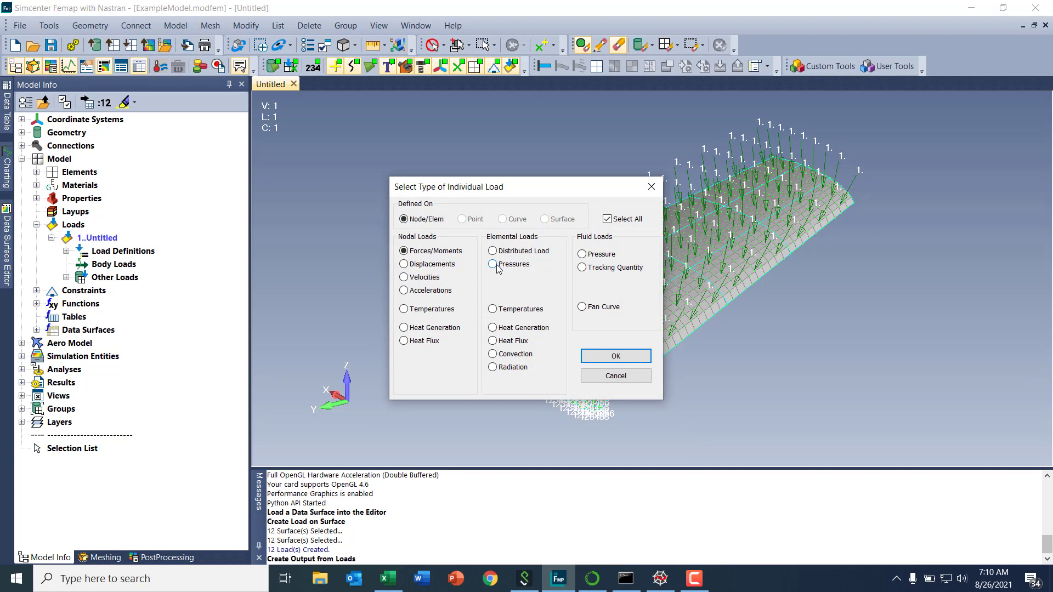
click(492, 264)
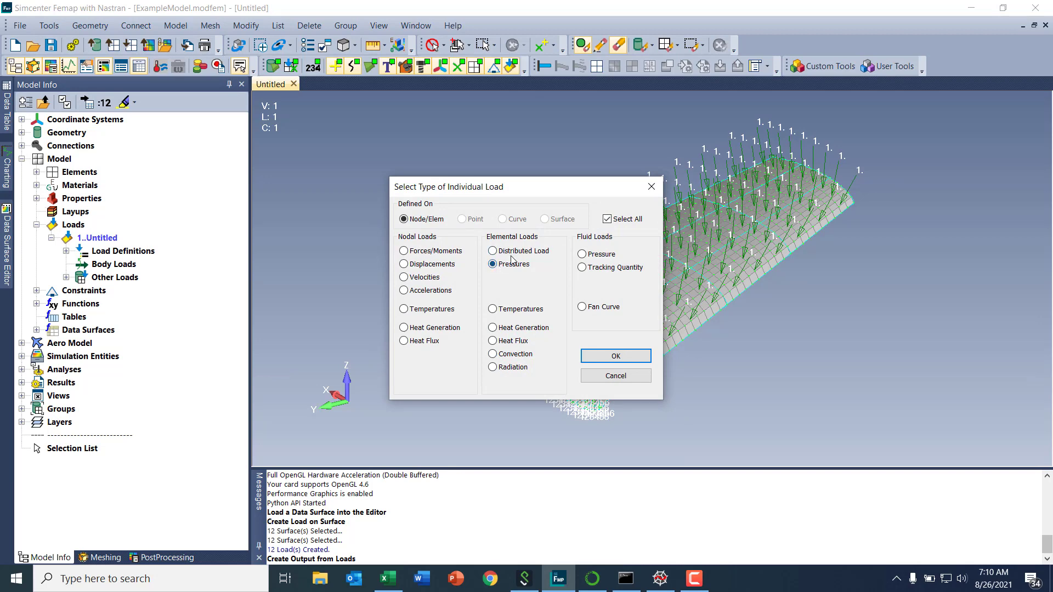
click(616, 356)
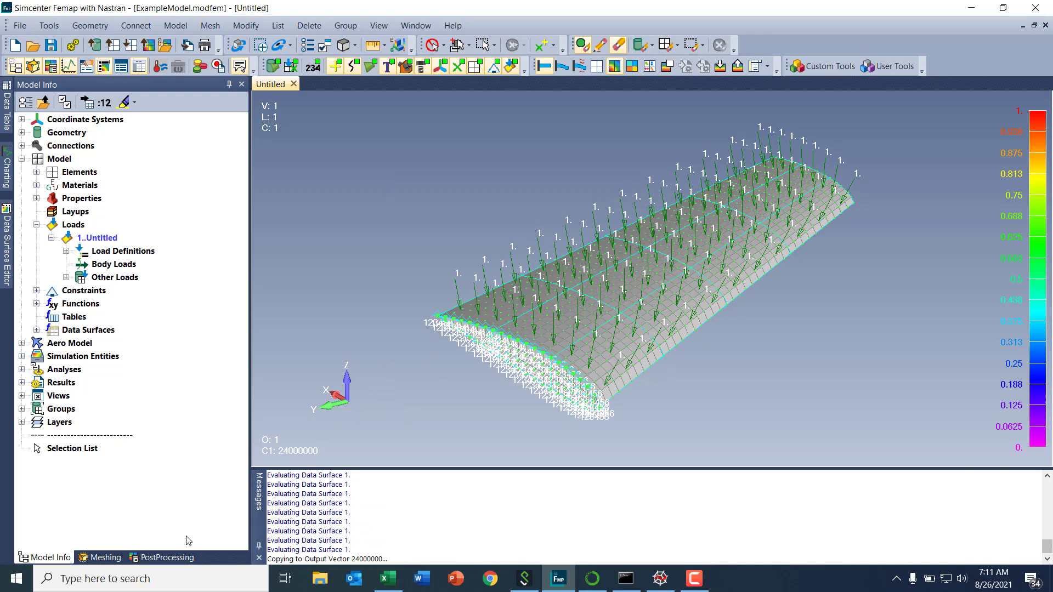
- Plot the Pressure output vector as a filled contour on the wing, then return to Spyder
click(167, 557)
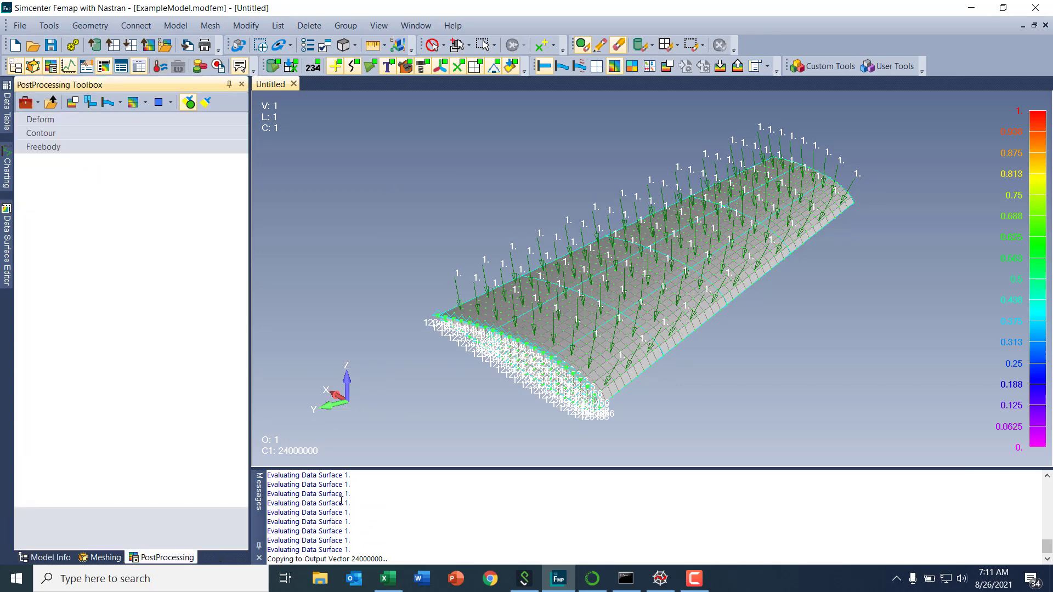
click(40, 133)
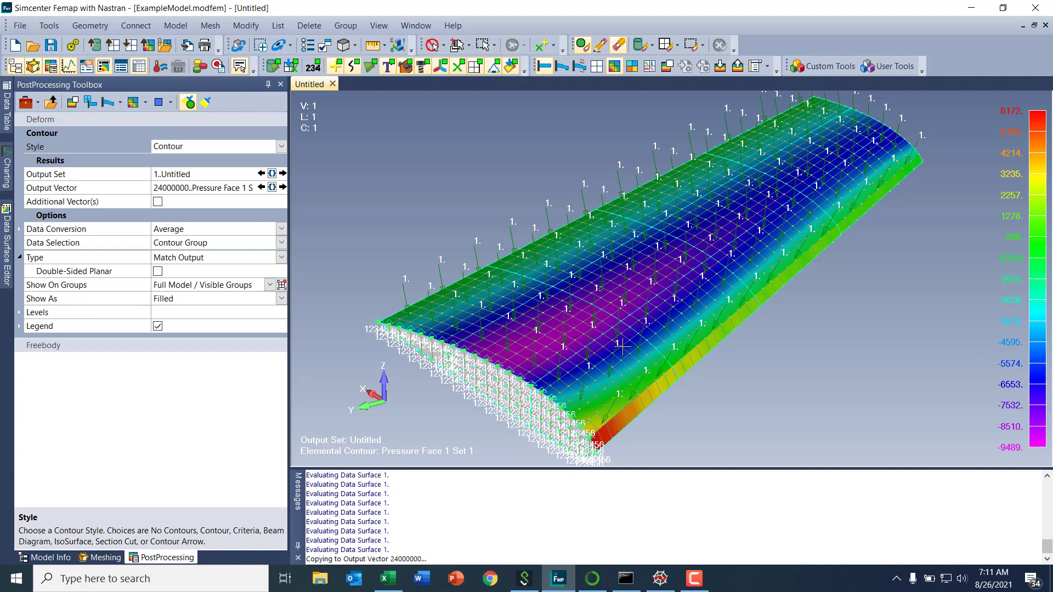
mouse_move(708, 249)
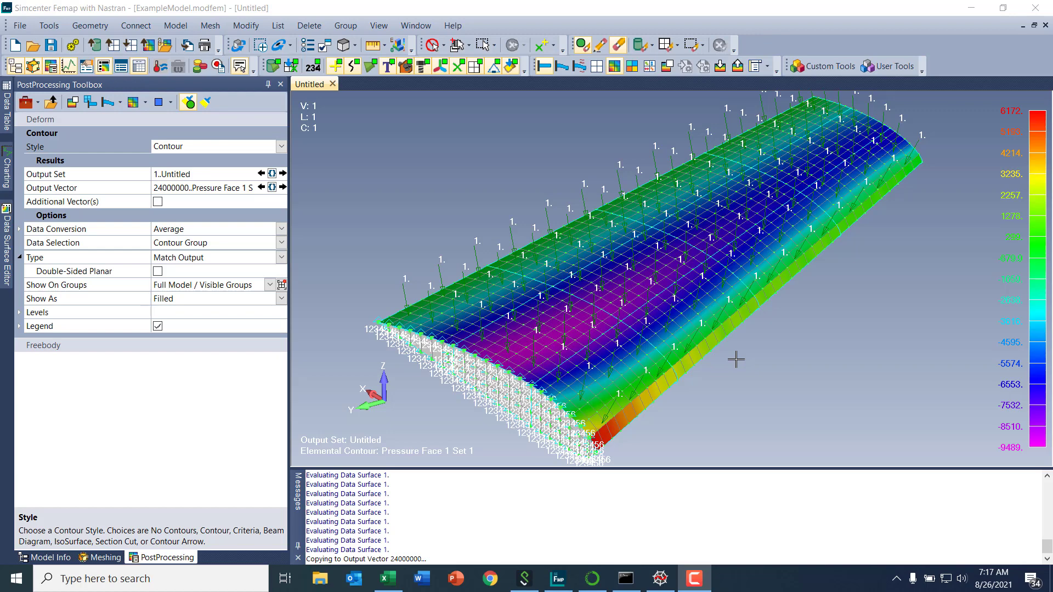
mouse_move(654, 205)
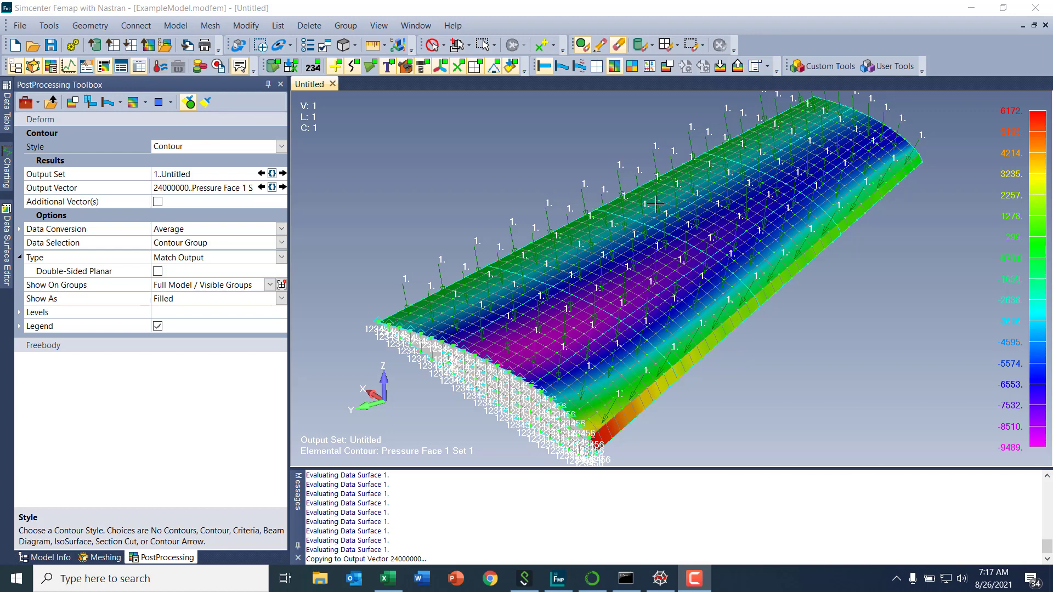
mouse_move(714, 404)
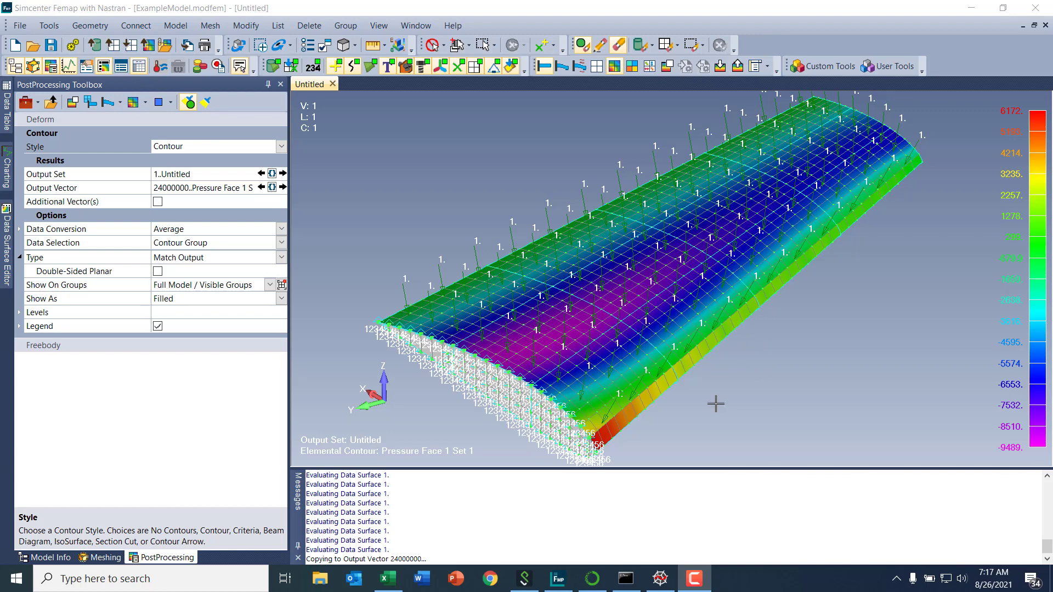
click(660, 578)
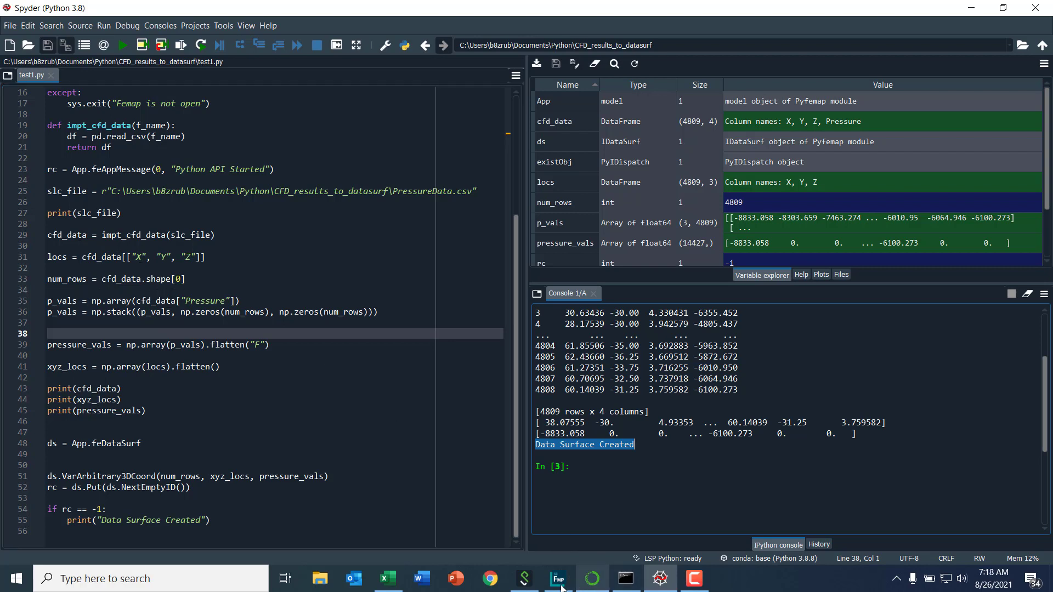
- Glance at the PressureData spreadsheet in Excel, then go back to Femap's pressure contour
click(388, 578)
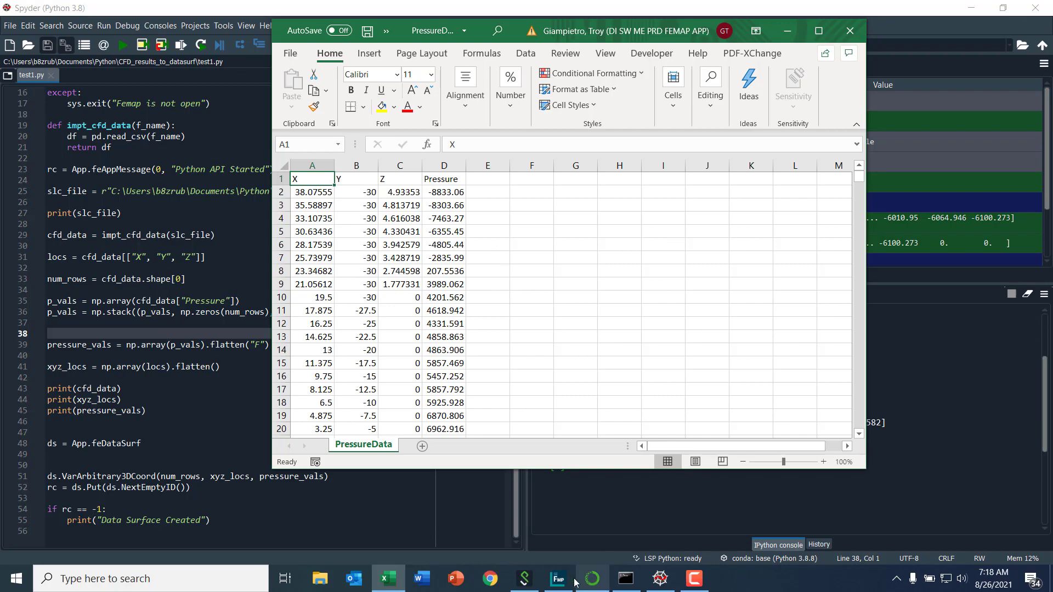
click(555, 578)
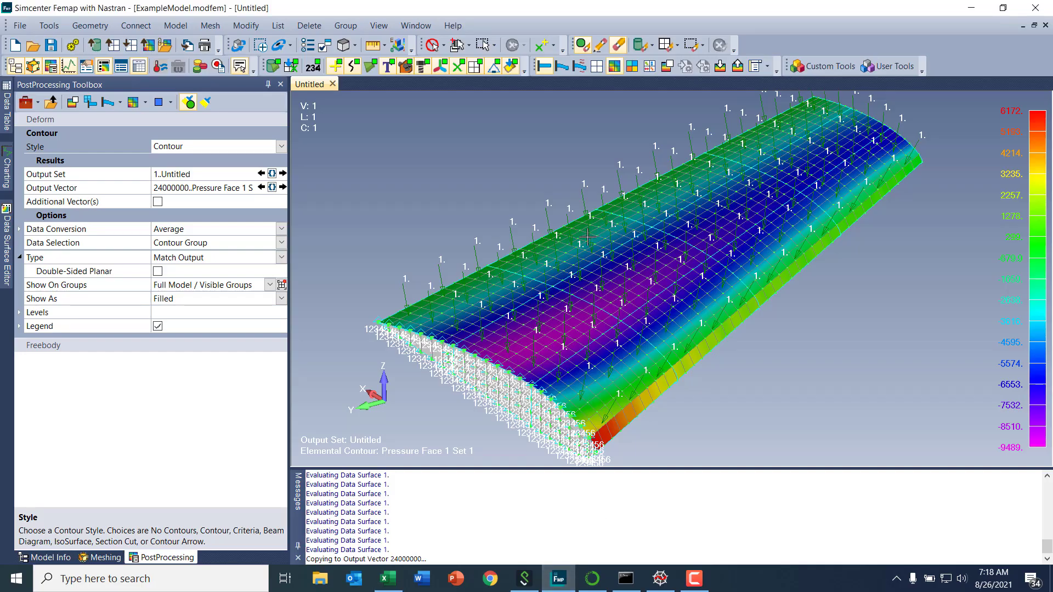
mouse_move(724, 352)
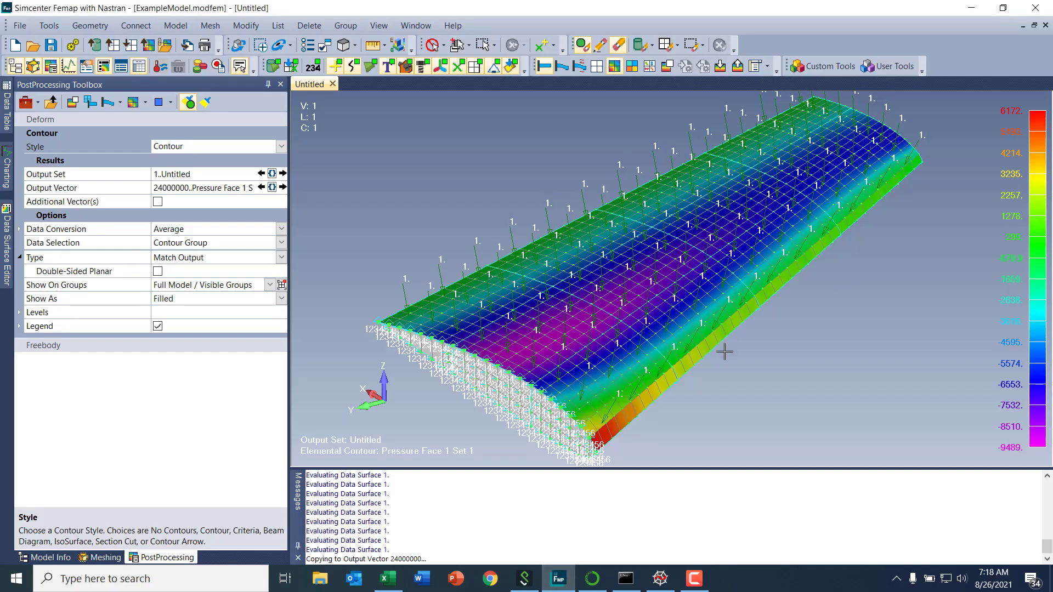